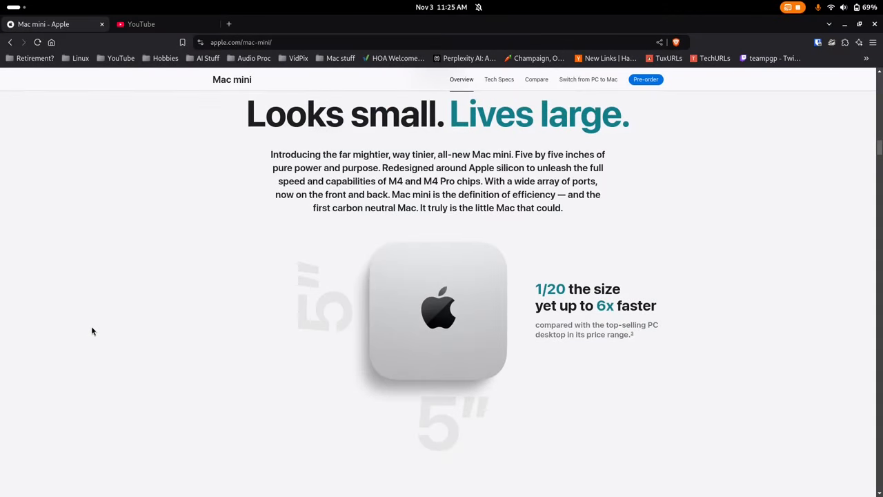
Step: Scroll the Mac mini page past the size comparison to the back ports and 'Built to chill.' heading
{"action": "scroll", "scroll_direction": "down", "scroll_amount": 3}
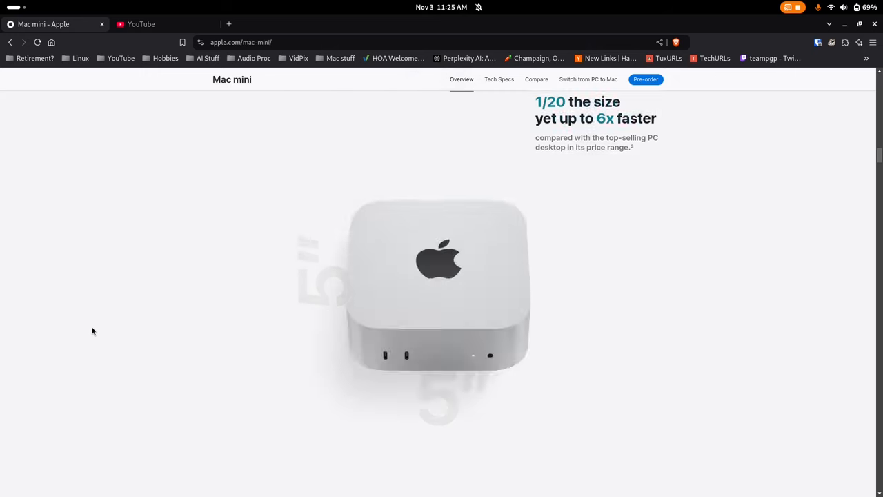
{"action": "scroll", "scroll_direction": "down", "scroll_amount": 3}
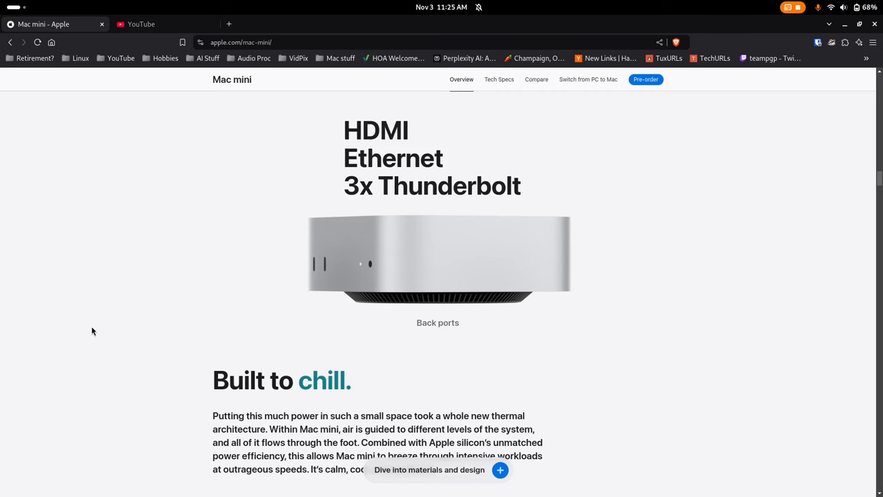
Step: Scroll until the rear ports animation (power, Ethernet, HDMI, Thunderbolt) fills the view
{"action": "scroll", "scroll_direction": "down", "scroll_amount": 3}
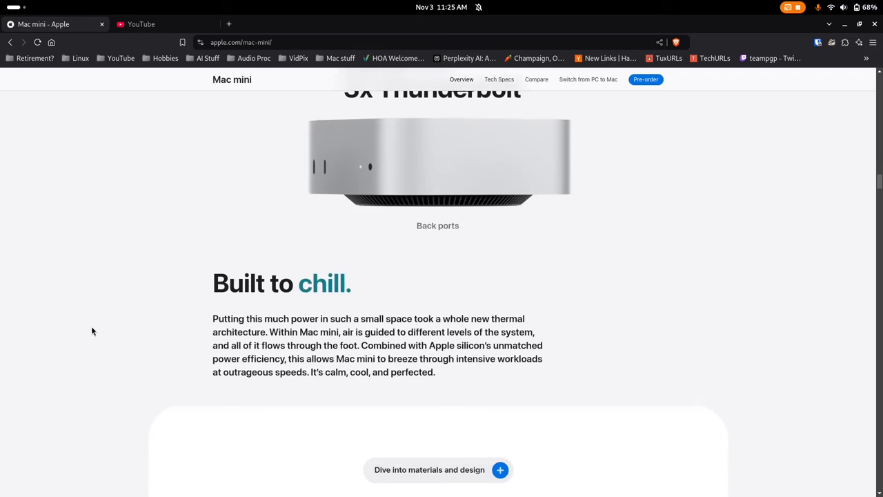
{"action": "scroll", "scroll_direction": "down", "scroll_amount": 3}
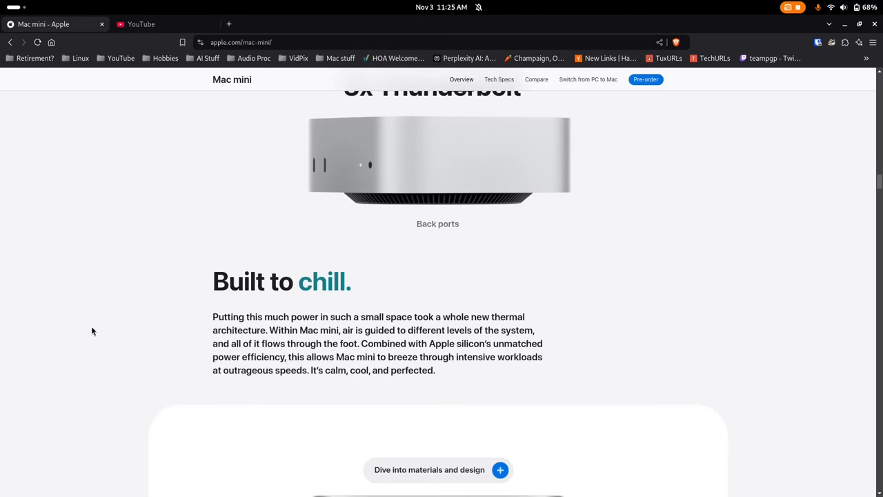
{"action": "scroll", "scroll_direction": "down", "scroll_amount": 3}
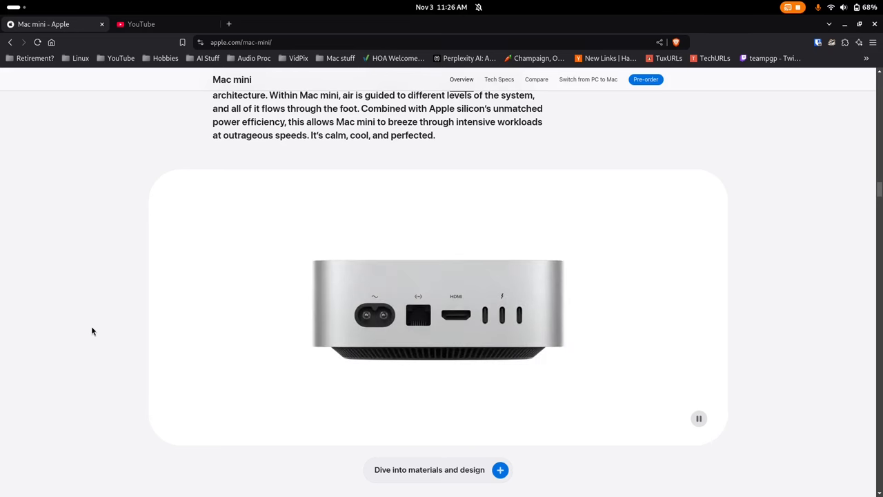
Step: Scroll past the lifestyle photo to the 'M4 and M4 Pro. Champion chips.' performance section
{"action": "left_click", "coordinate": [699, 418]}
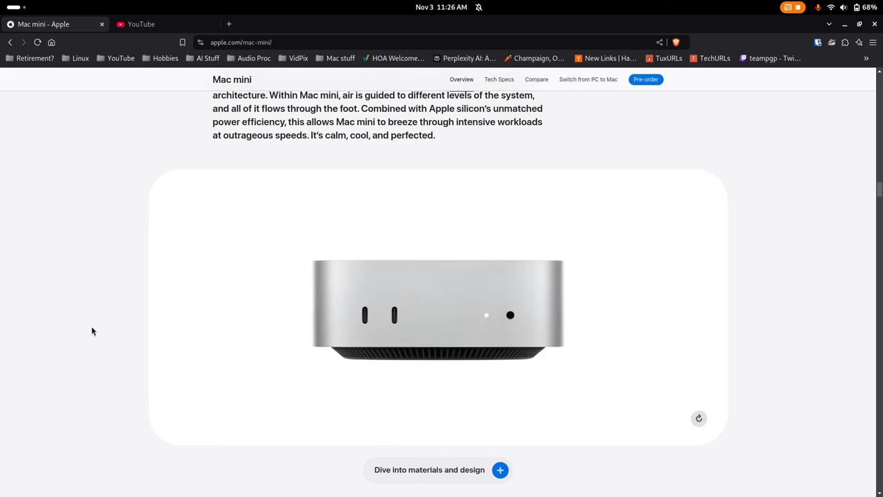
{"action": "scroll", "scroll_direction": "down", "scroll_amount": 3}
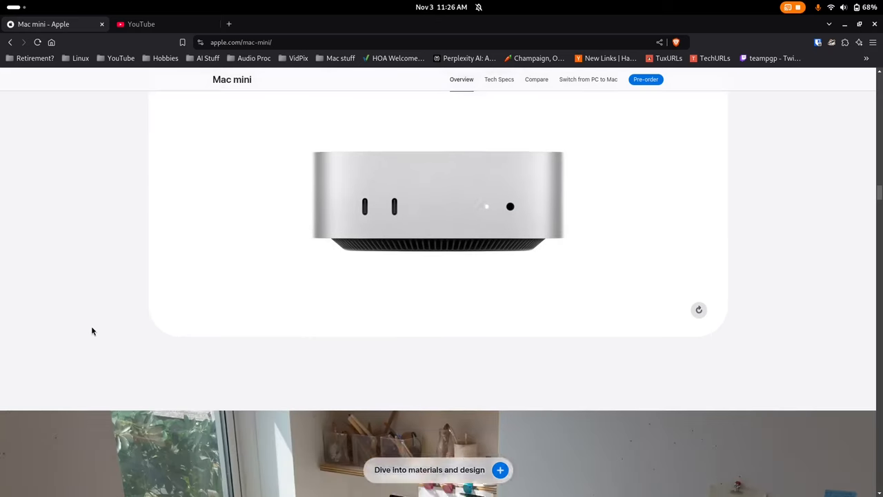
{"action": "scroll", "scroll_direction": "down", "scroll_amount": 3}
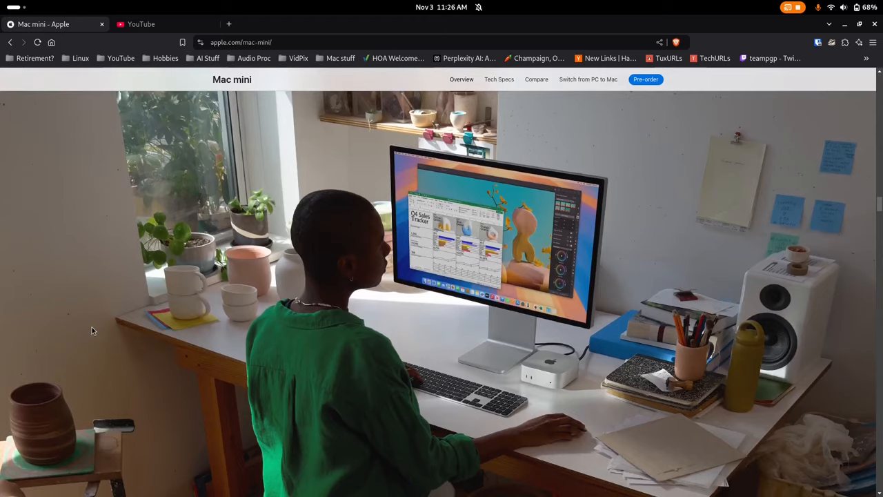
{"action": "scroll", "scroll_direction": "down", "scroll_amount": 3}
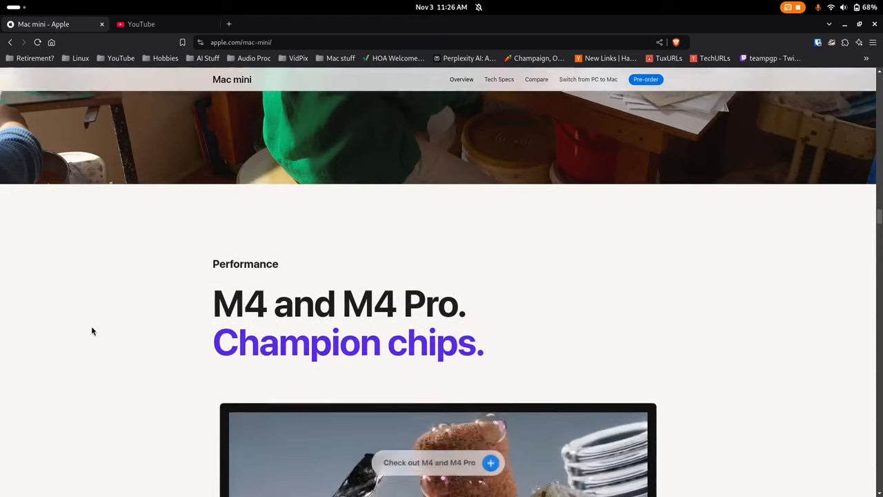
{"action": "scroll", "scroll_direction": "down", "scroll_amount": 3}
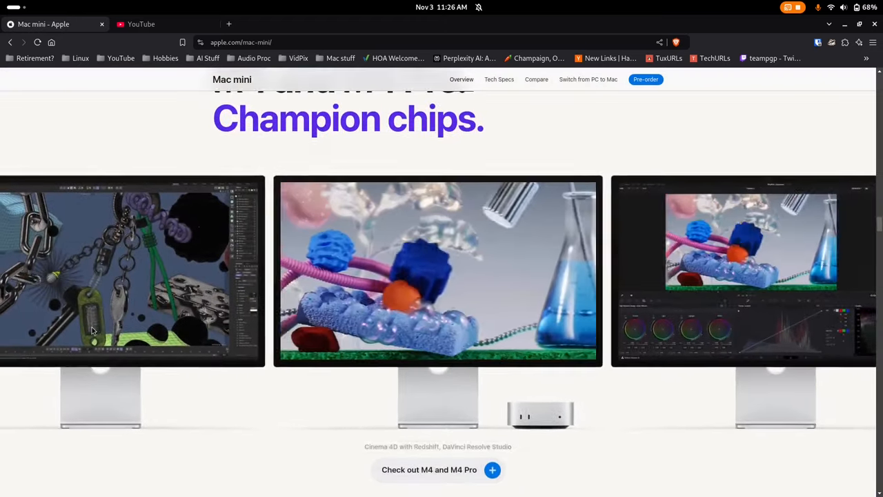
{"action": "scroll", "scroll_direction": "up", "scroll_amount": 3}
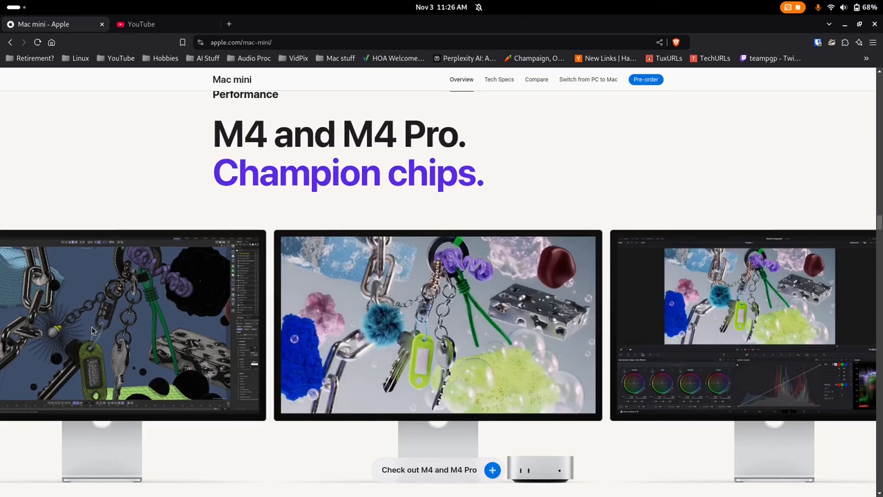
{"action": "scroll", "scroll_direction": "down", "scroll_amount": 3}
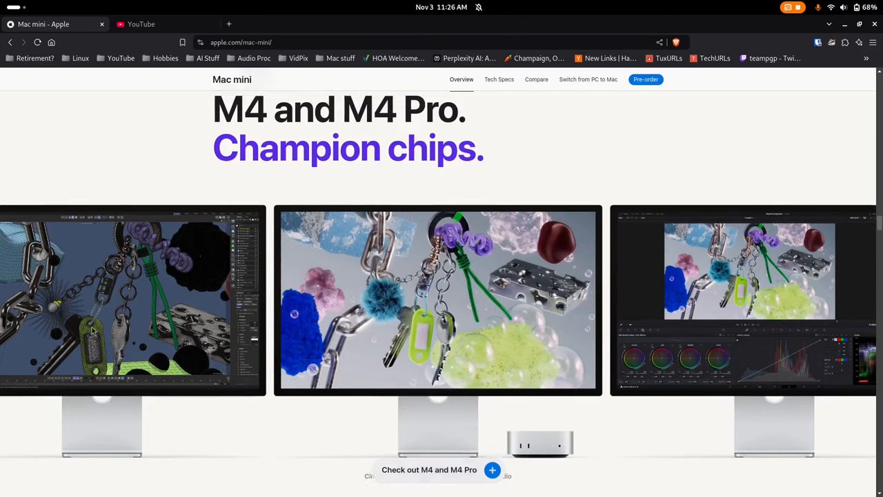
{"action": "scroll", "scroll_direction": "down", "scroll_amount": 3}
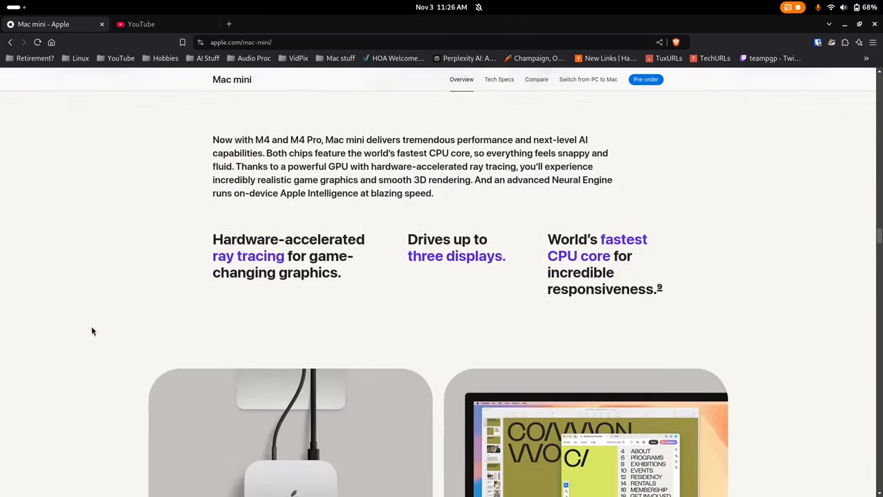
Step: Scroll to the cooling-airflow text and front-view Mac mini video with its materials link
{"action": "scroll", "scroll_direction": "down", "scroll_amount": 3}
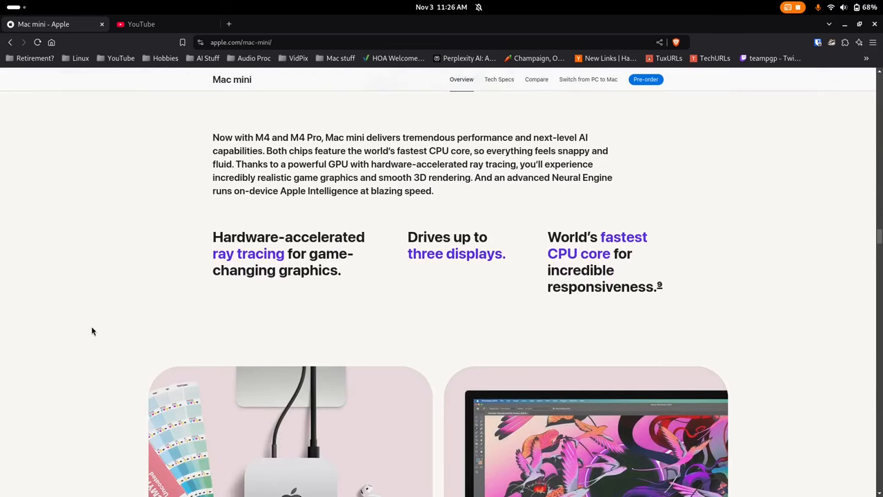
{"action": "scroll", "scroll_direction": "down", "scroll_amount": 3}
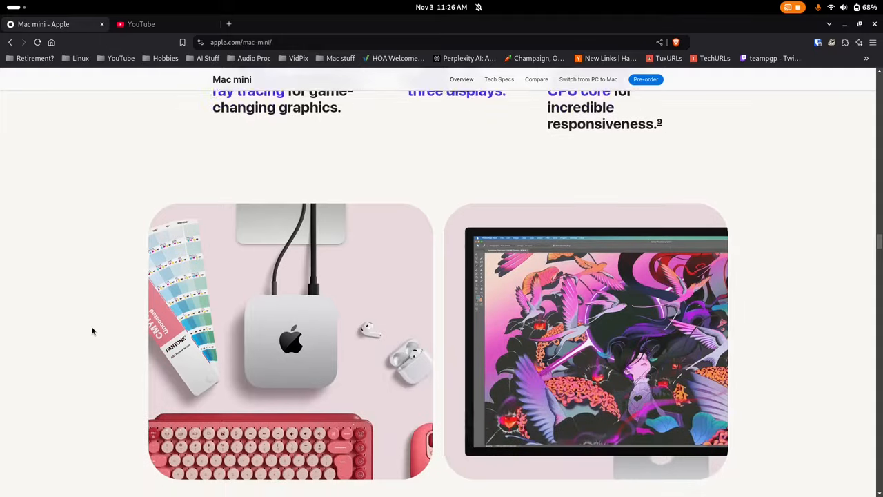
{"action": "scroll", "scroll_direction": "down", "scroll_amount": 3}
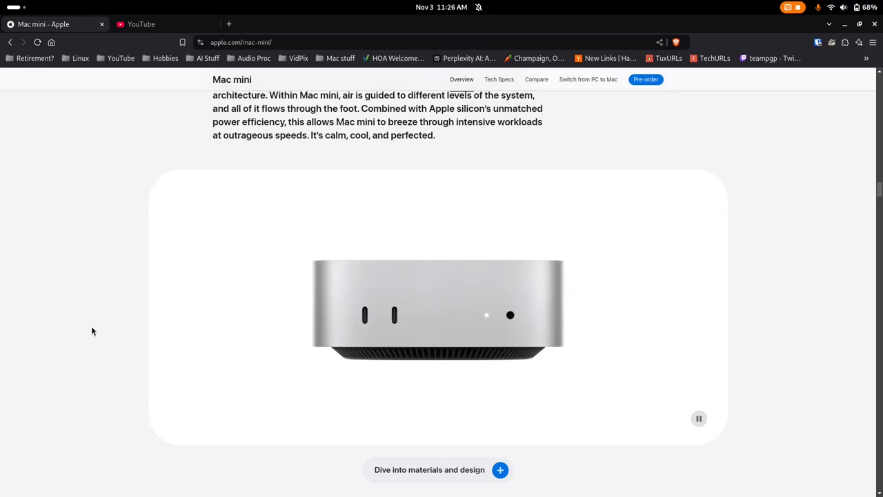
{"action": "left_click", "coordinate": [140, 24]}
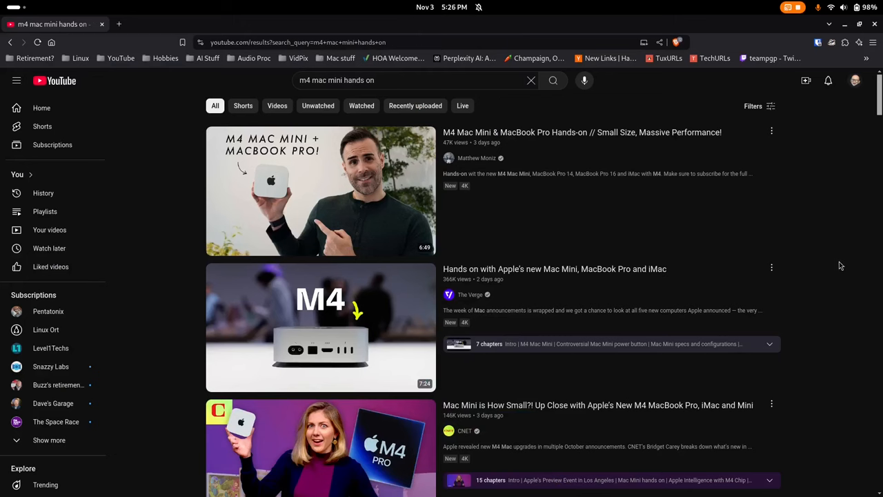
Step: Scroll through the YouTube M4 Mac mini hands-on search results
{"action": "scroll", "scroll_direction": "down", "scroll_amount": 3}
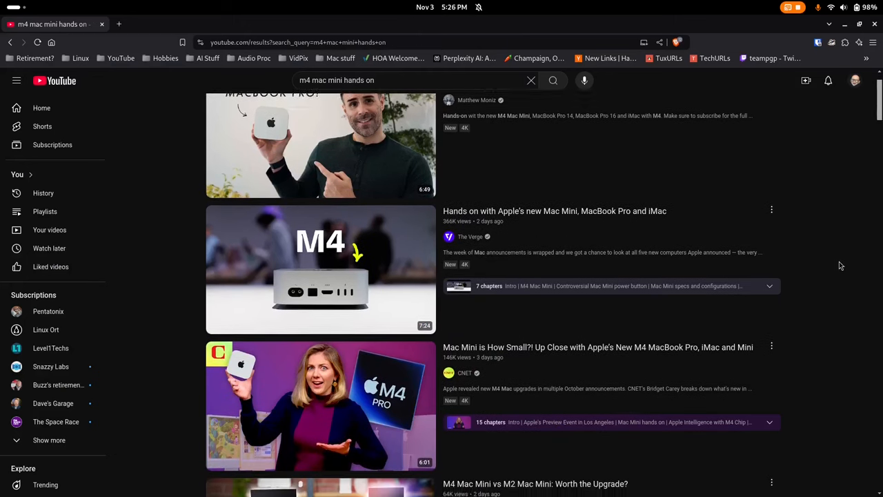
{"action": "scroll", "scroll_direction": "down", "scroll_amount": 3}
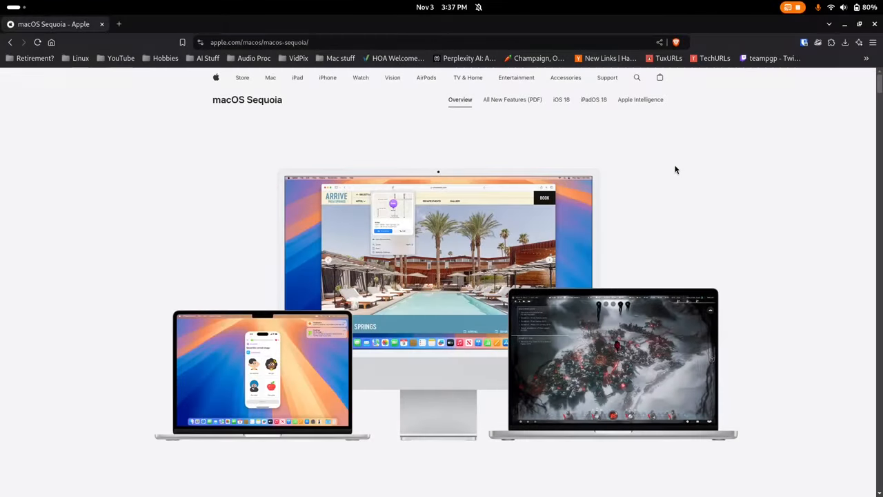
{"action": "mouse_move", "coordinate": [763, 177]}
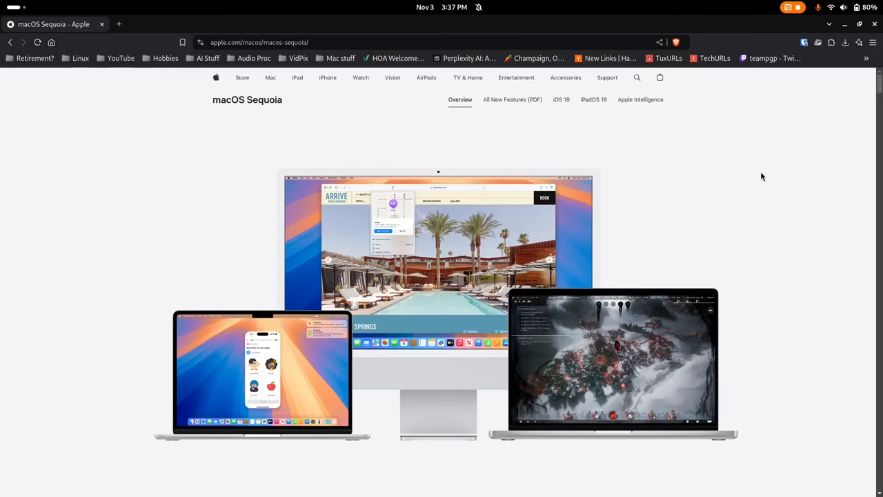
{"action": "mouse_move", "coordinate": [773, 254]}
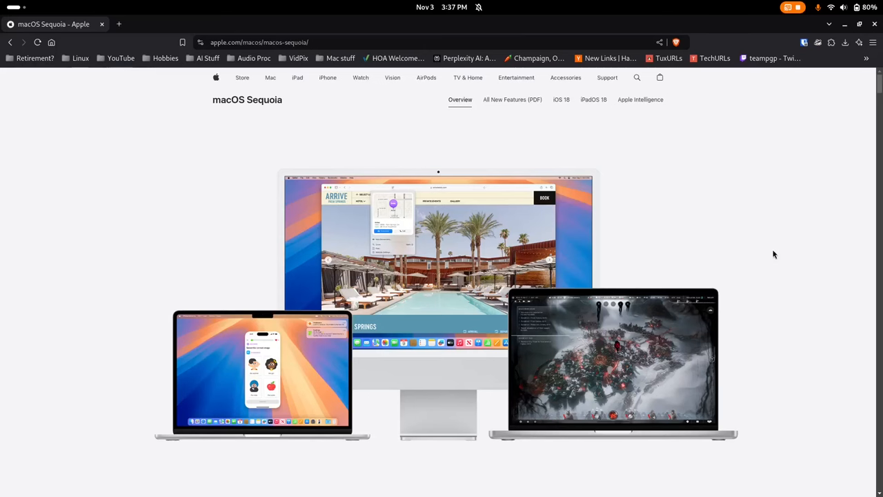
Step: Scroll the macOS Sequoia page past Apple Intelligence cards to 'Use your iPhone from your Mac'
{"action": "scroll", "scroll_direction": "down", "scroll_amount": 3}
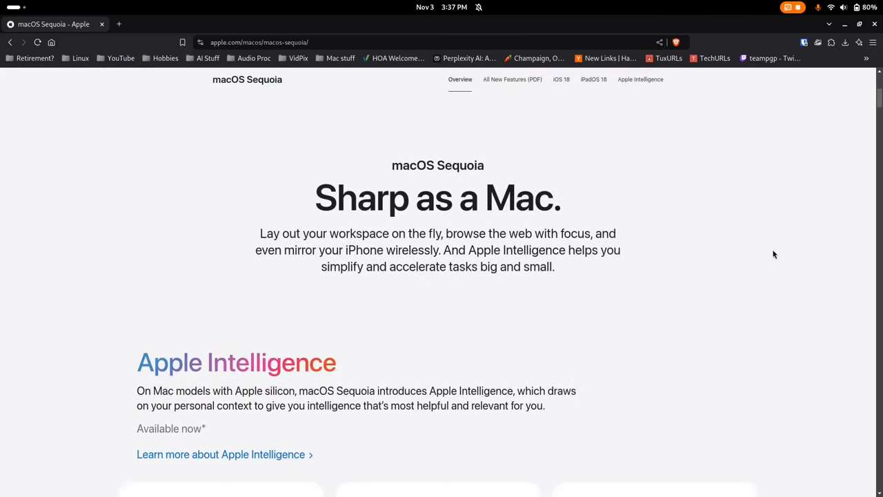
{"action": "scroll", "scroll_direction": "down", "scroll_amount": 3}
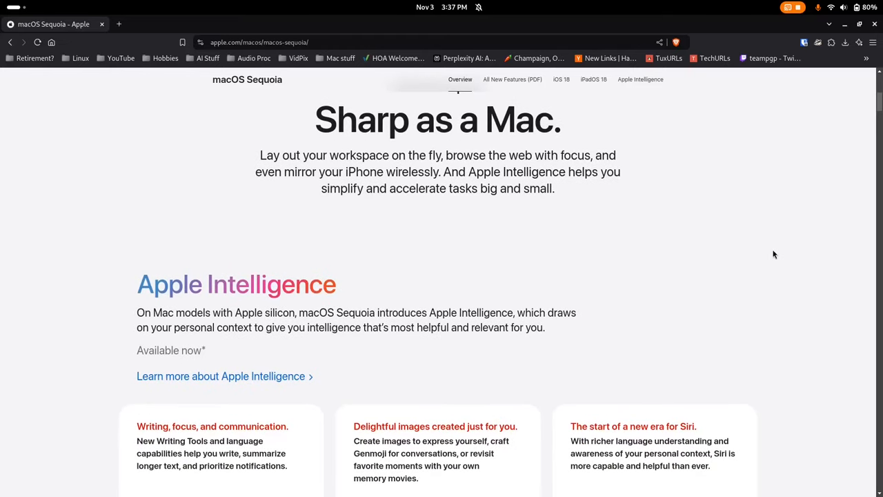
{"action": "mouse_move", "coordinate": [809, 272]}
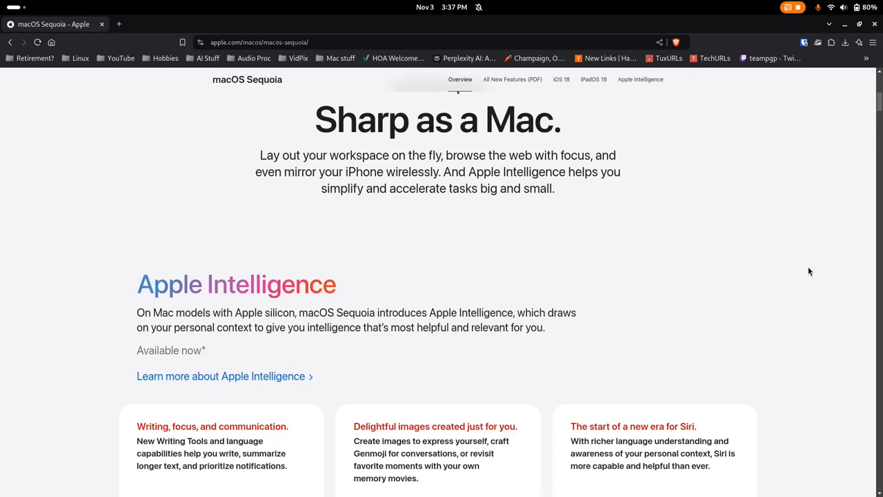
{"action": "scroll", "scroll_direction": "down", "scroll_amount": 3}
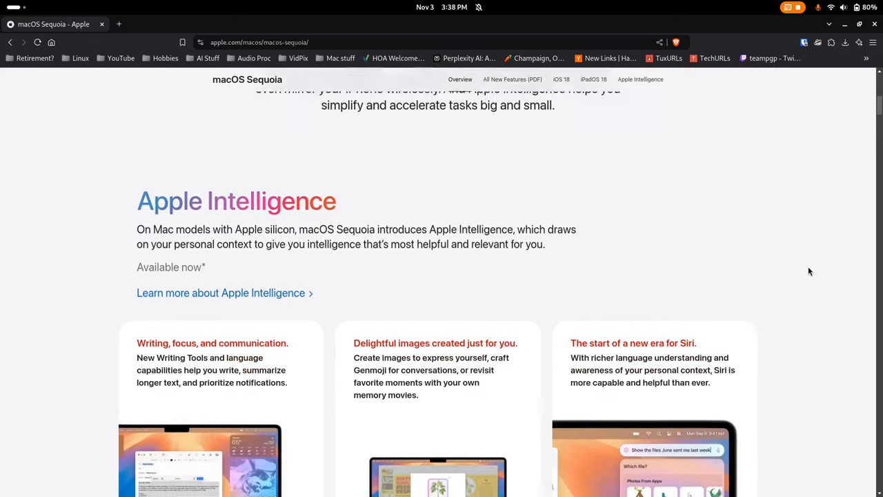
{"action": "scroll", "scroll_direction": "down", "scroll_amount": 3}
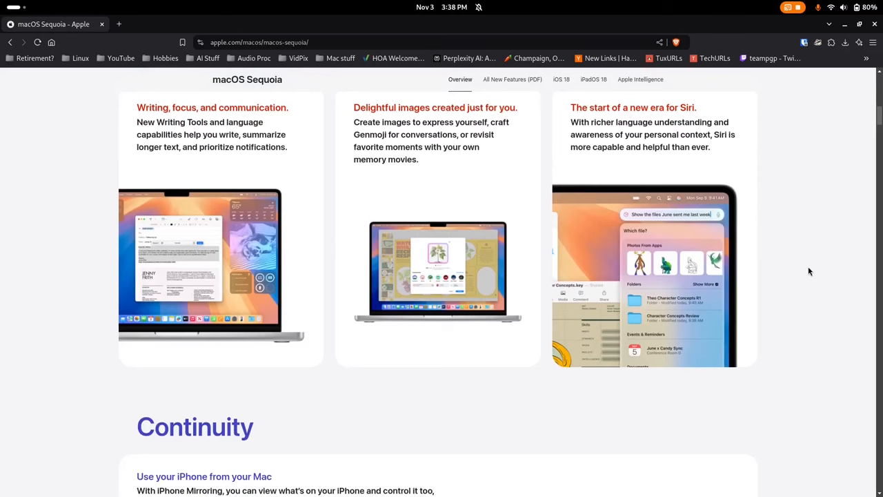
{"action": "scroll", "scroll_direction": "down", "scroll_amount": 3}
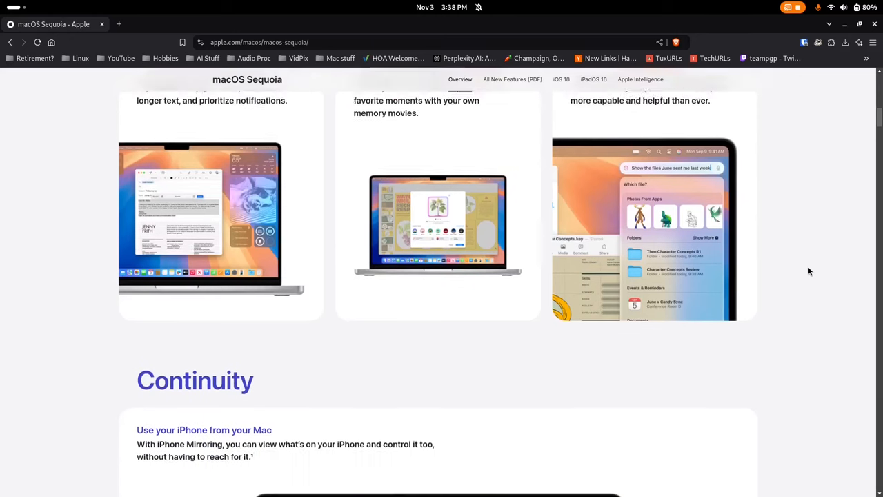
{"action": "scroll", "scroll_direction": "down", "scroll_amount": 3}
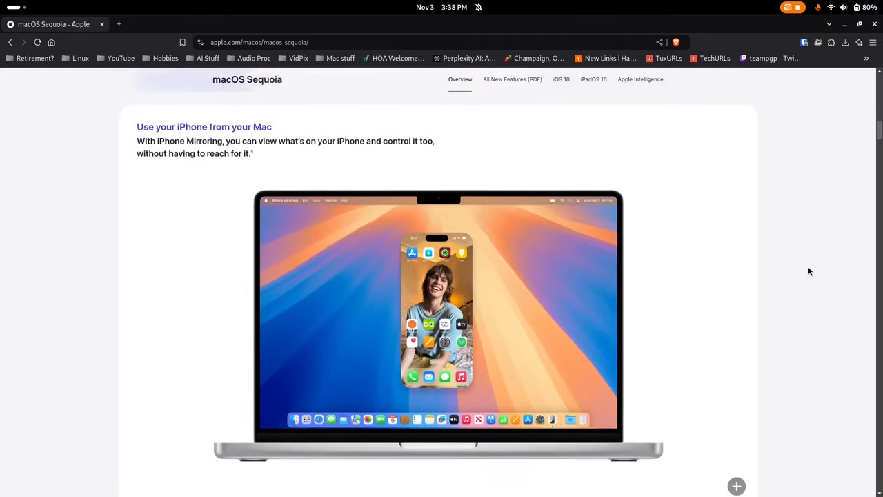